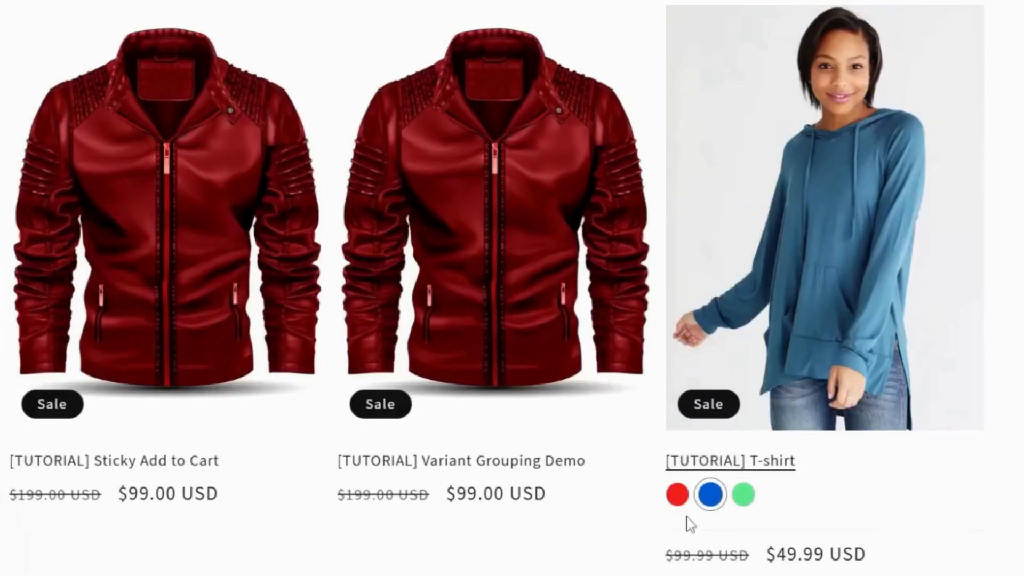
Show the Theme library listing the just-added EZFY | Color Swatch theme
left_click(740, 495)
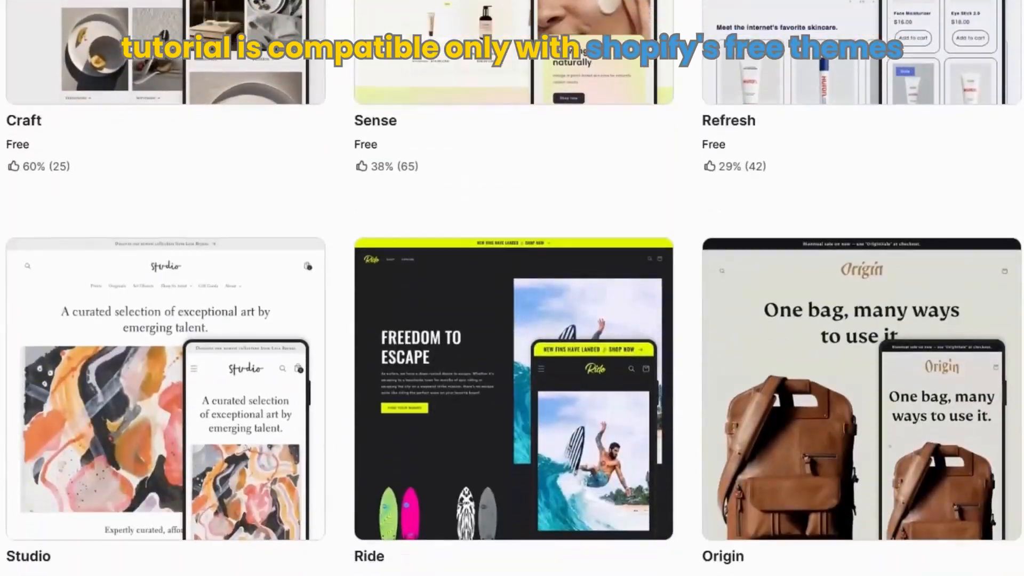
scroll("down", 3)
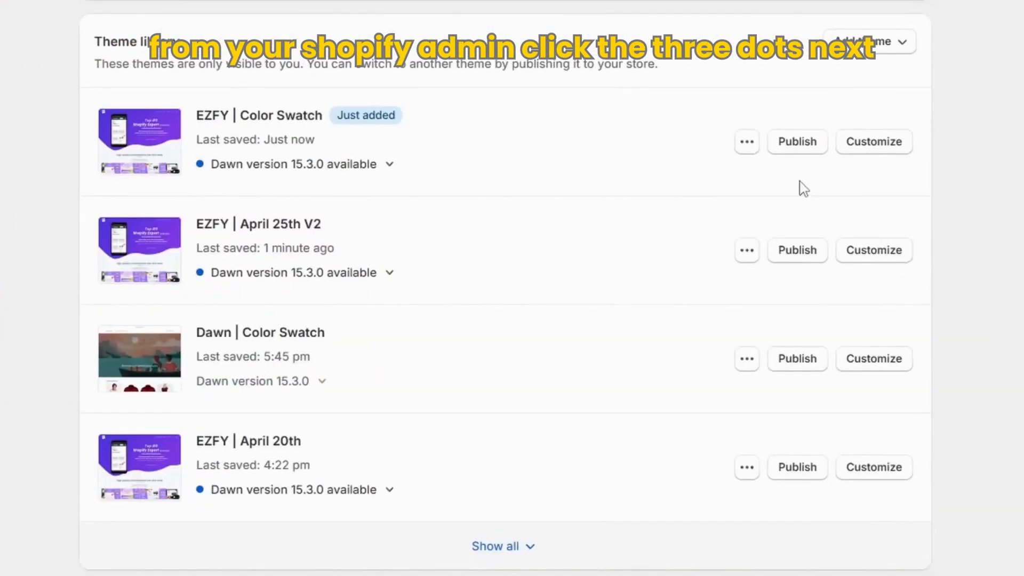
Start a new snippet in the EZFY Color Swatch theme's code editor Snippets folder
left_click(746, 142)
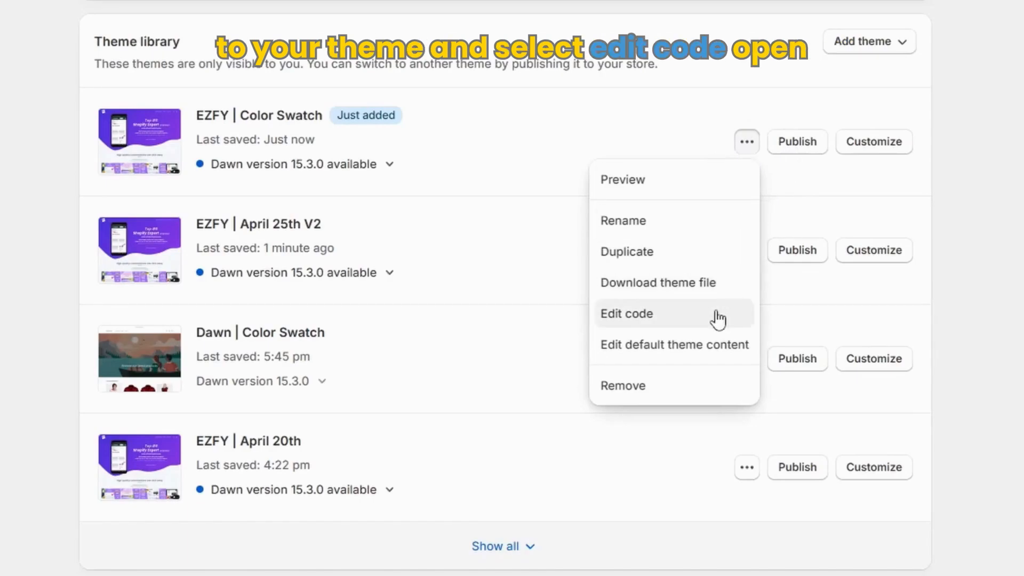
left_click(625, 314)
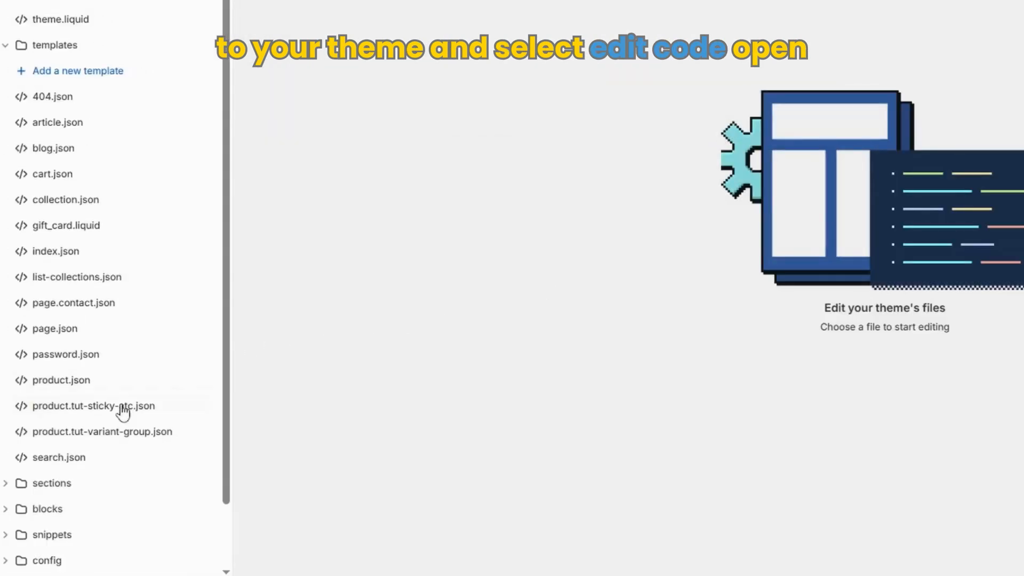
left_click(51, 464)
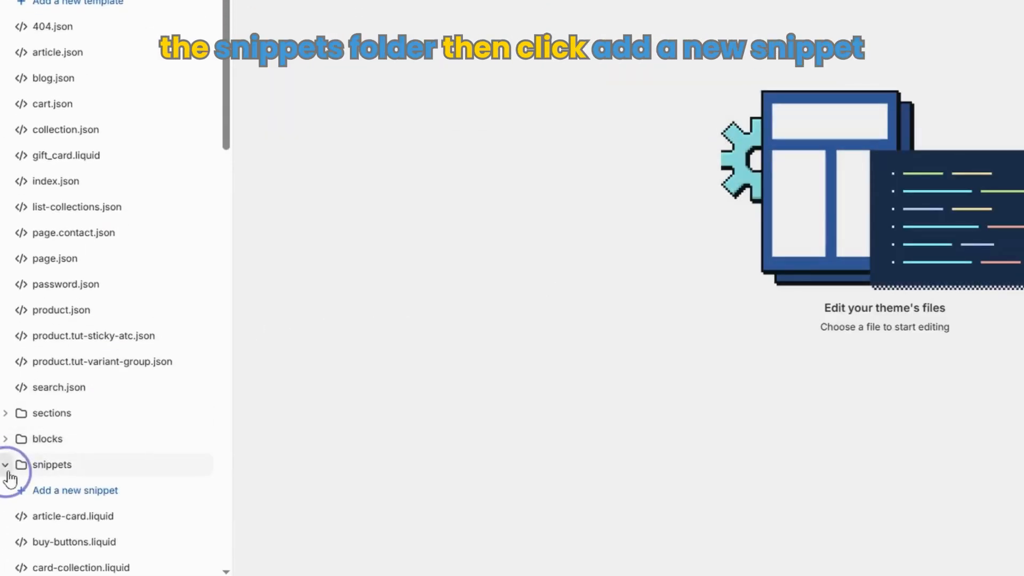
left_click(75, 491)
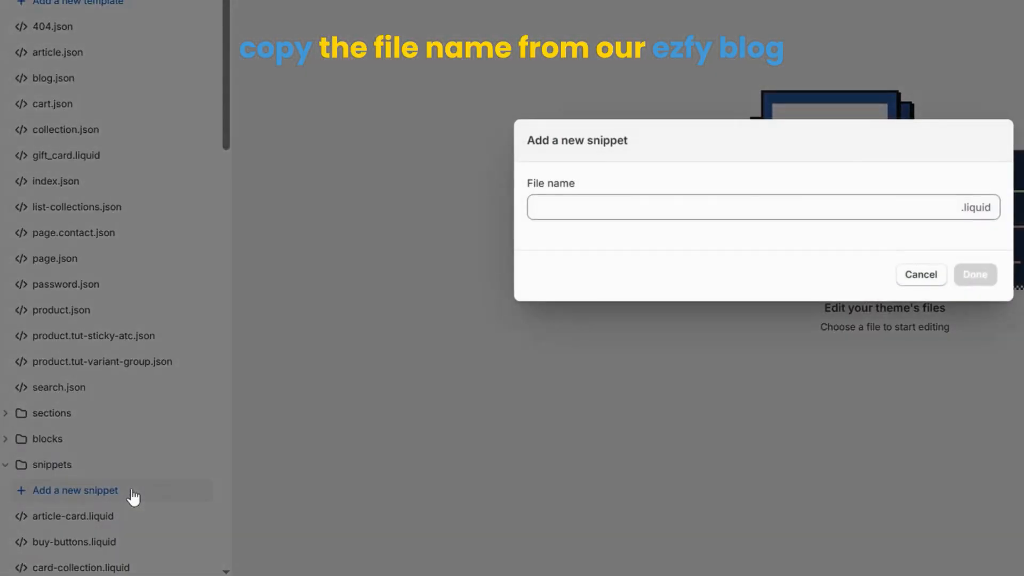
Name the snippet ezfy-collection-color-swatch, create it, and download the swatch code file
left_click(707, 206)
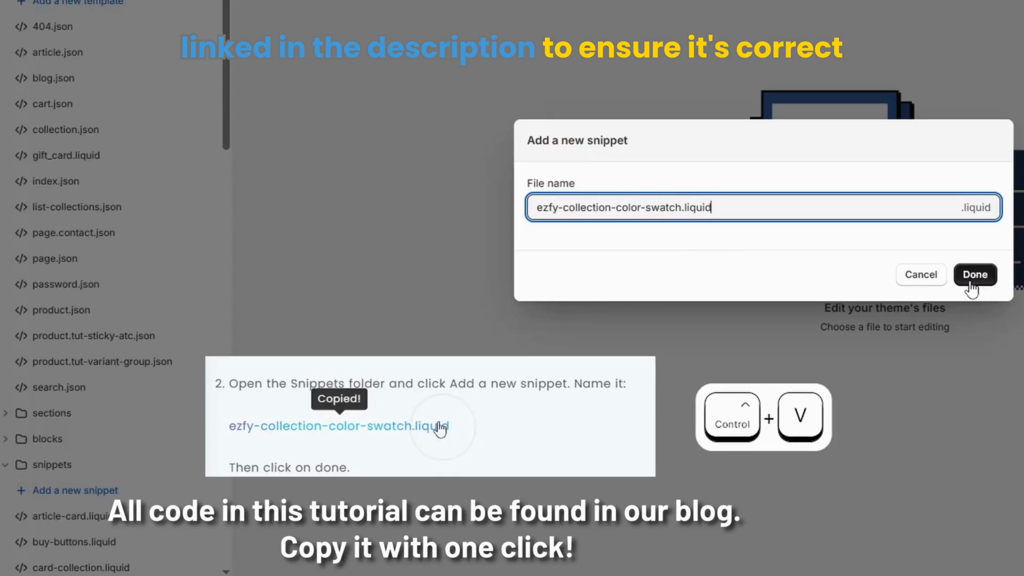
left_click(974, 274)
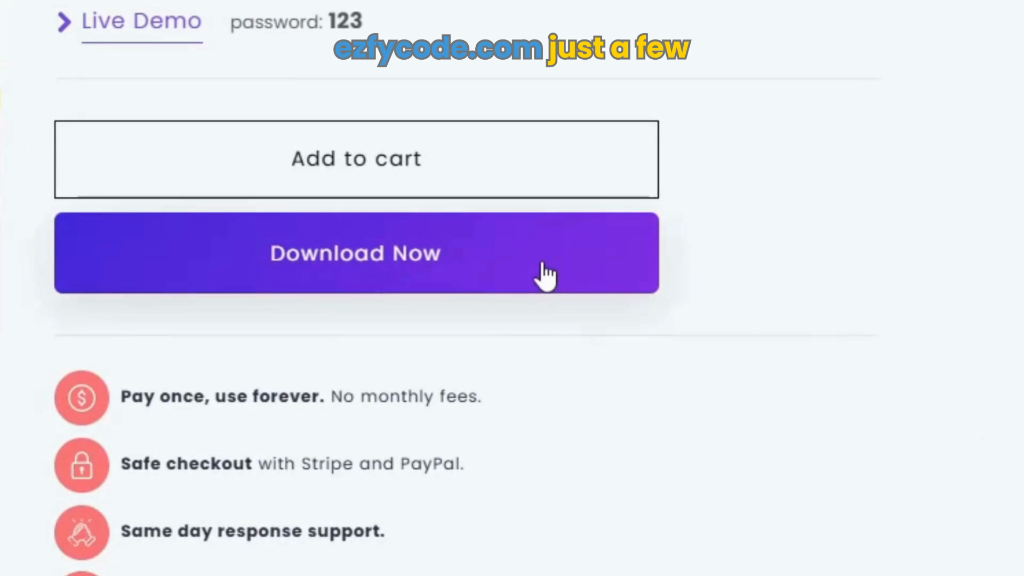
left_click(356, 253)
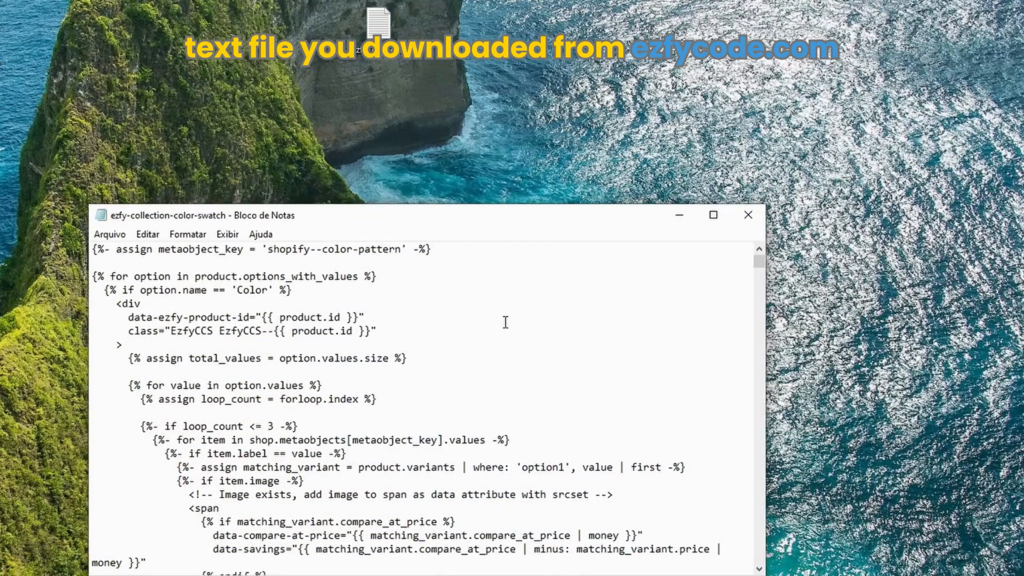
Copy the swatch Liquid code from Notepad into the empty ezfy-collection-color-swatch snippet
key("ctrl+a")
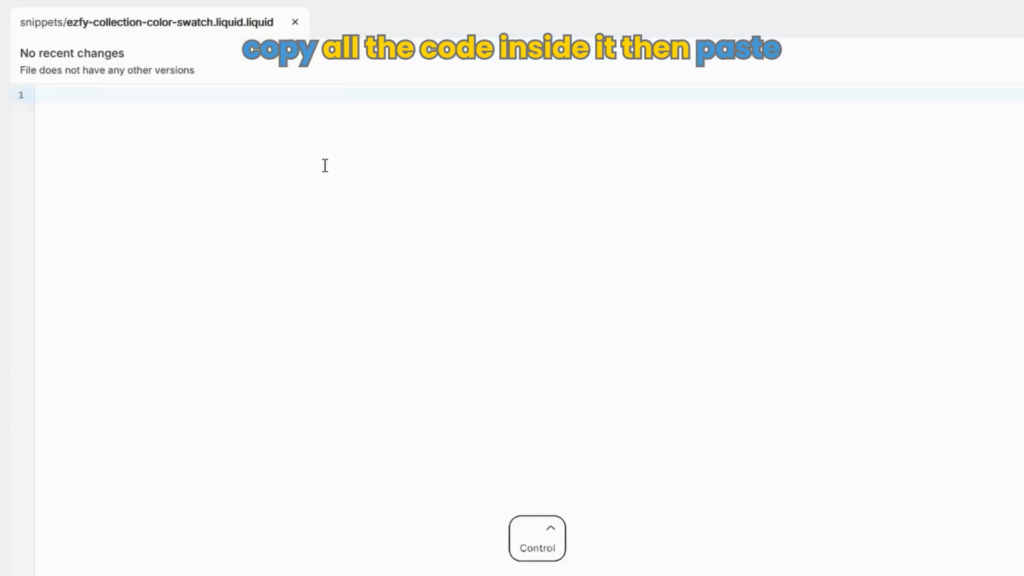
key("ctrl+v")
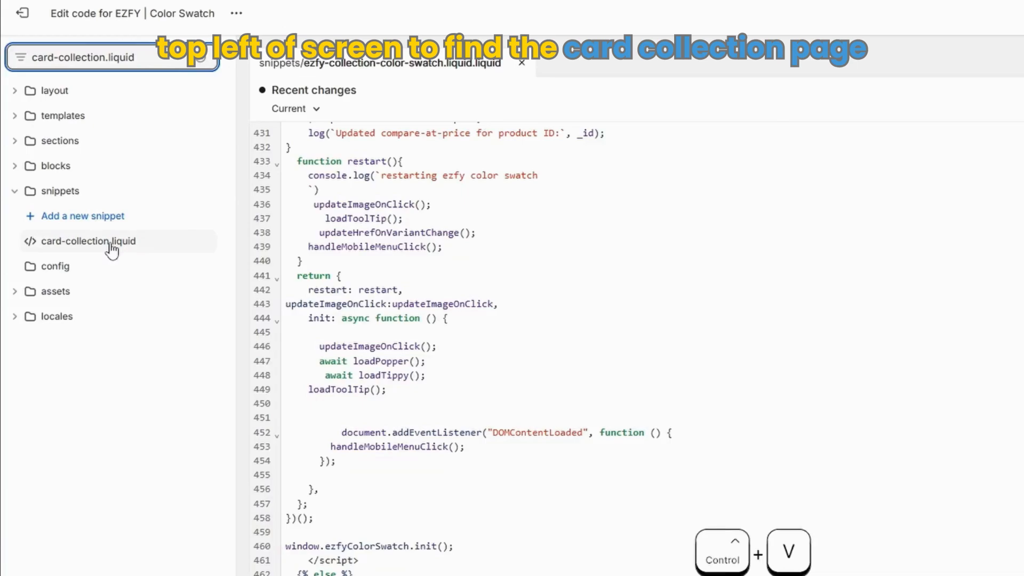
In card-collection.liquid, replace every </h3> with </h3> {% render 'ezfy-collection-color-swatch' %}
left_click(88, 241)
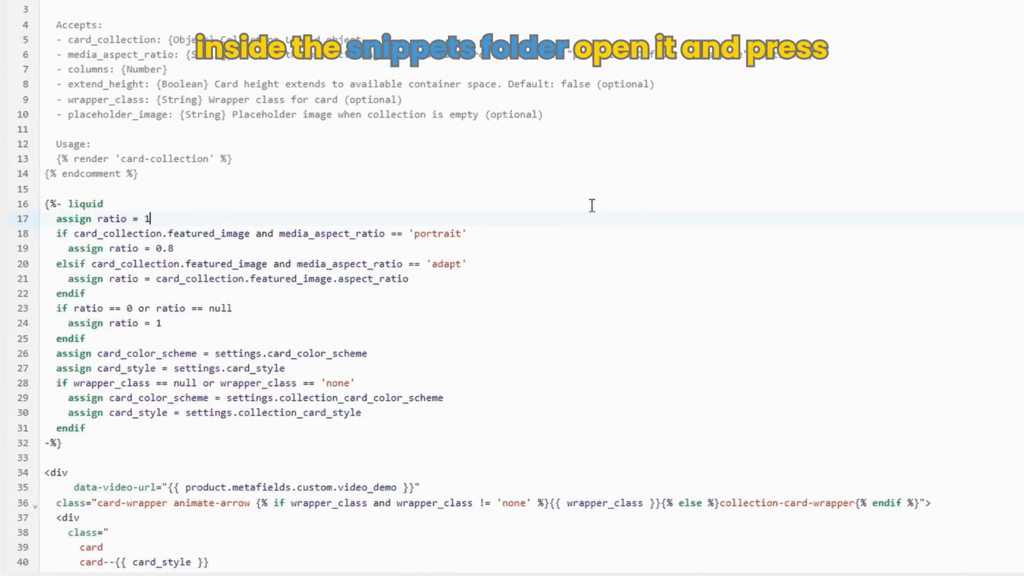
key("ctrl+f")
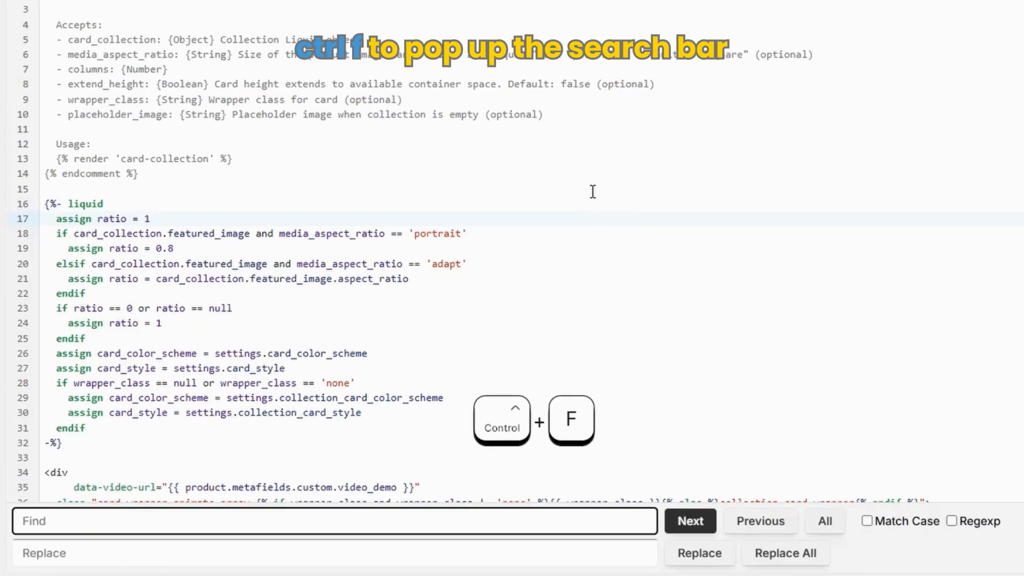
left_click(335, 521)
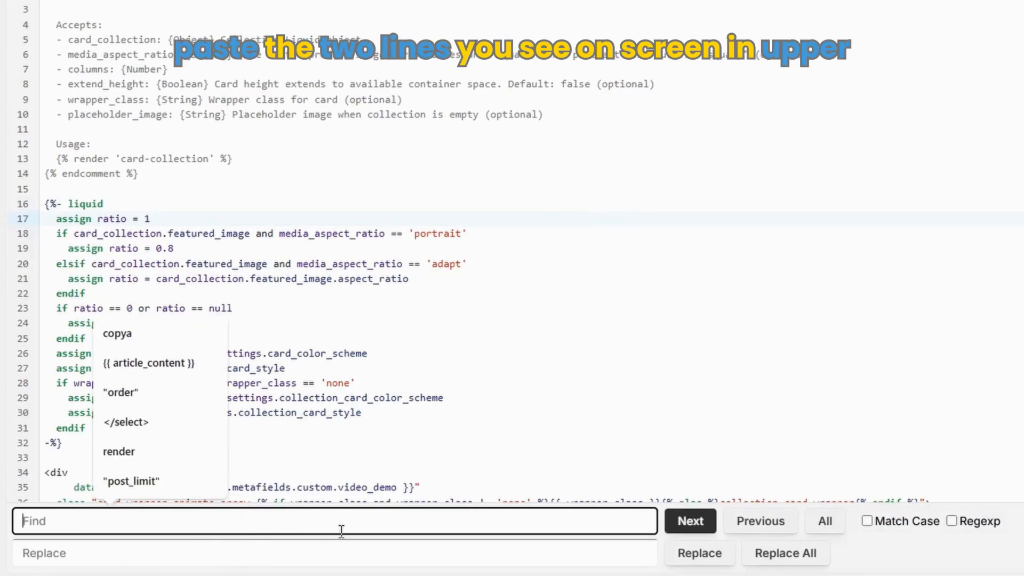
type("</h3>")
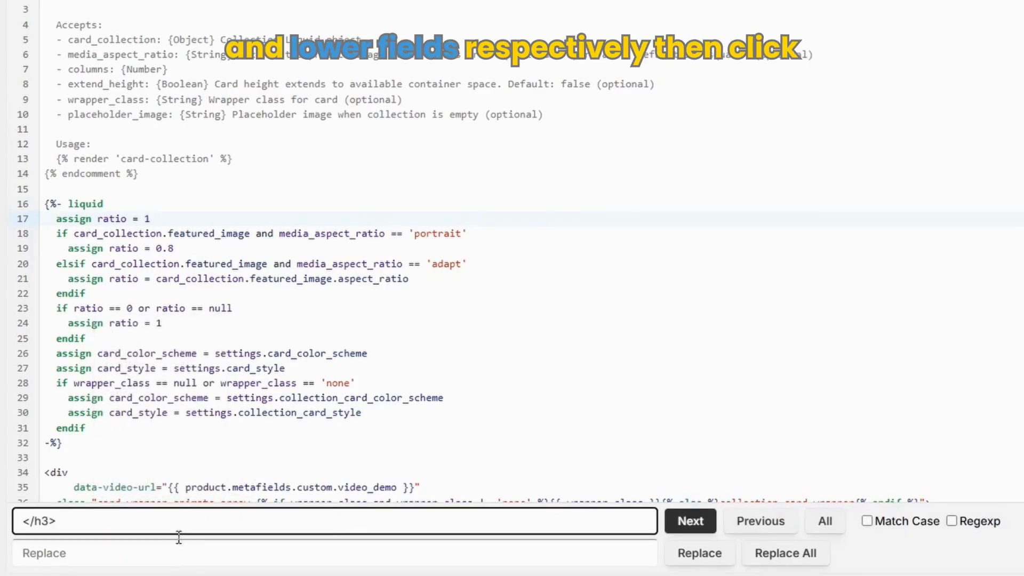
left_click(785, 554)
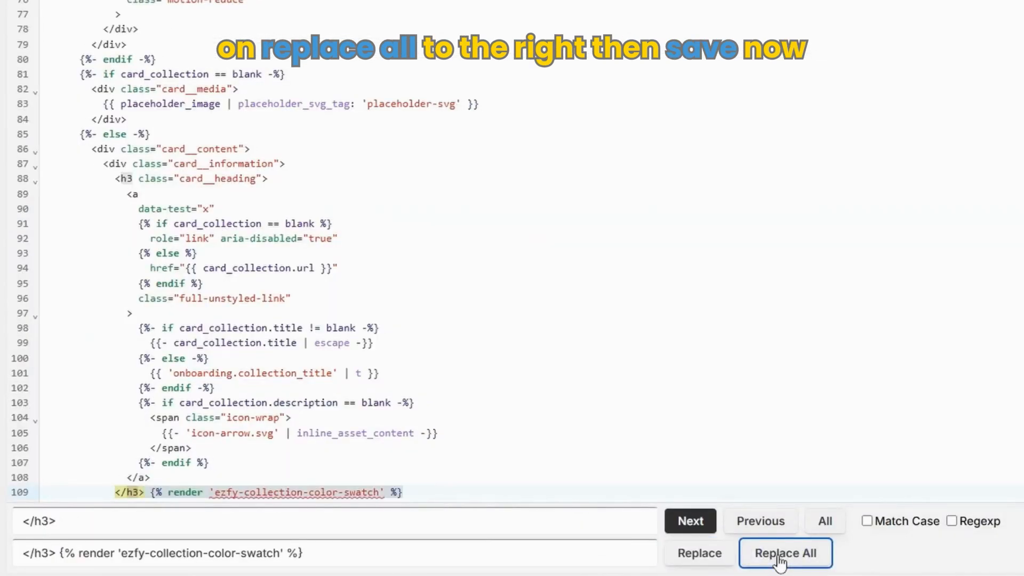
left_click(786, 552)
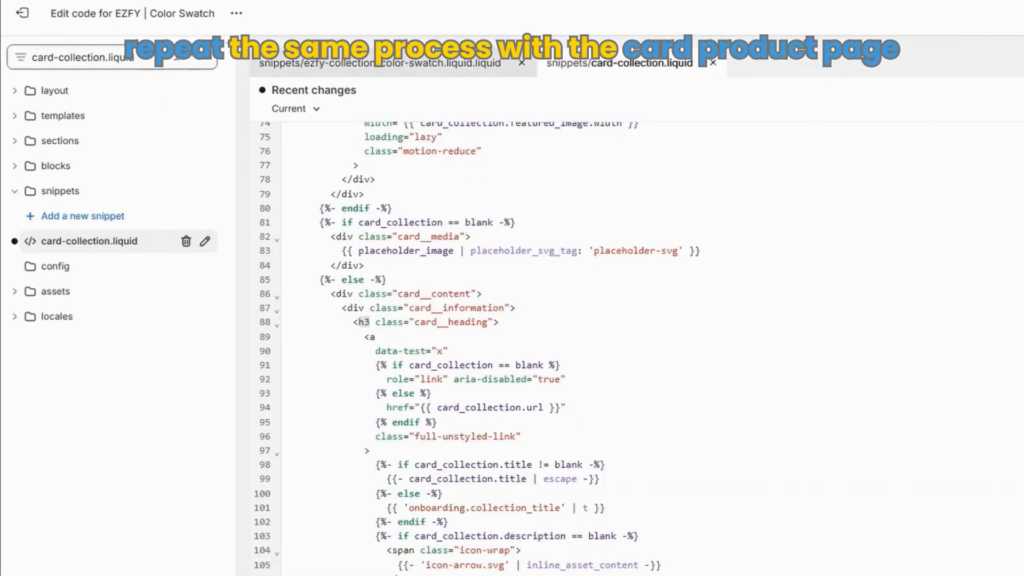
Save card-collection.liquid, then add the swatch render after every </h3> in card-product.liquid and save
left_click(111, 56)
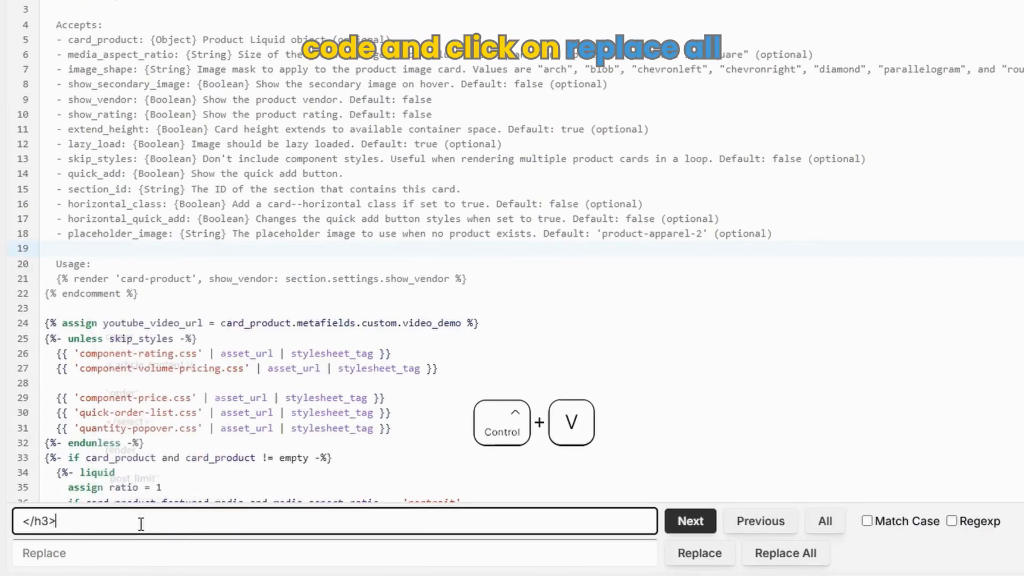
left_click(163, 553)
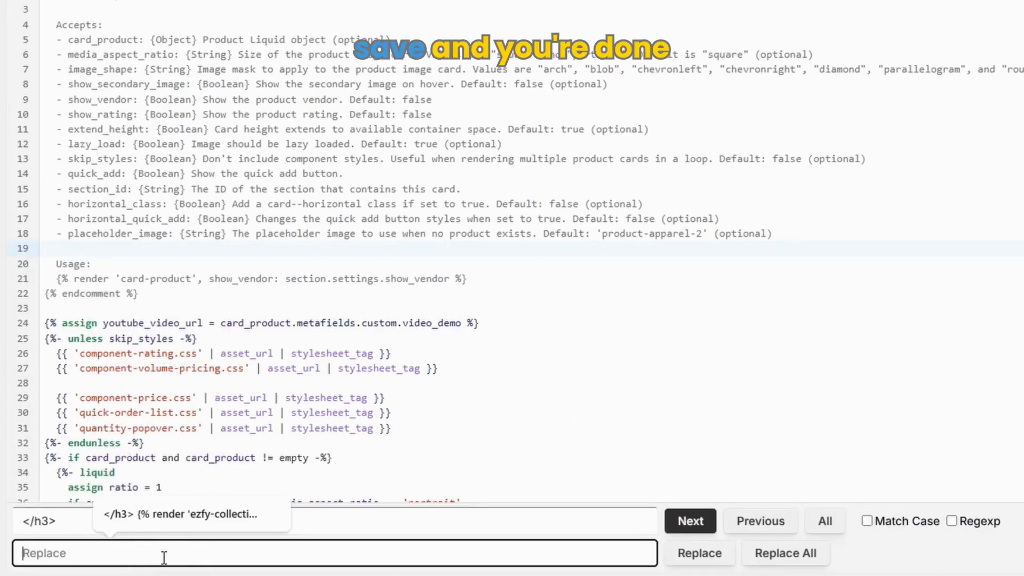
key("ctrl+v")
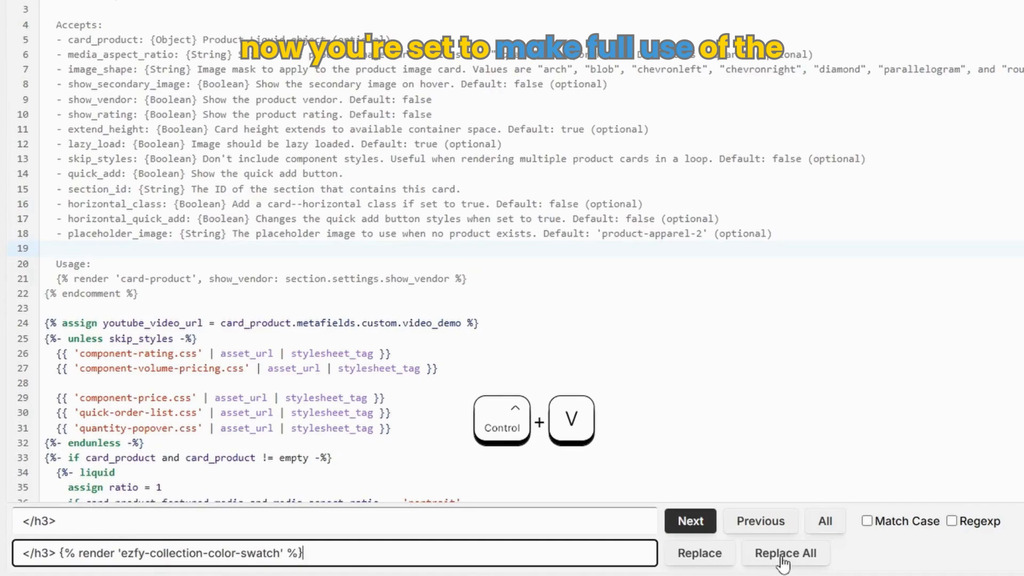
left_click(785, 553)
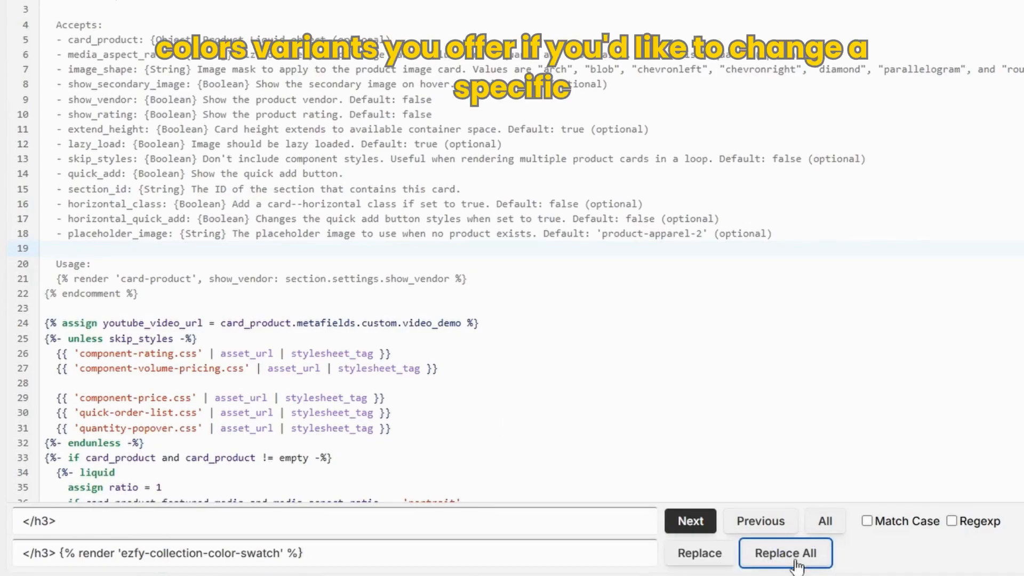
left_click(785, 553)
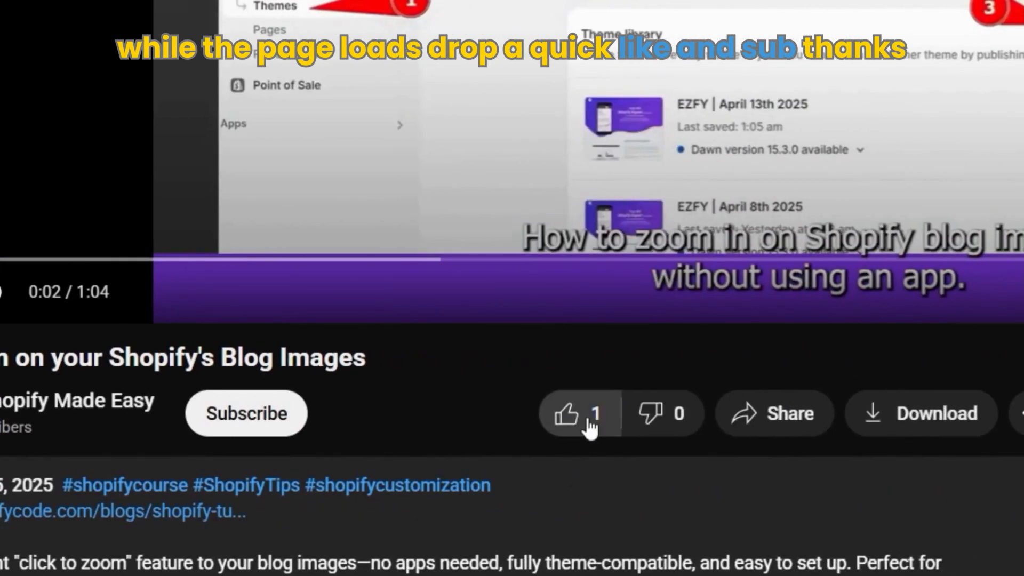
Reach the Color metaobject definition under Settings > Custom data
left_click(577, 413)
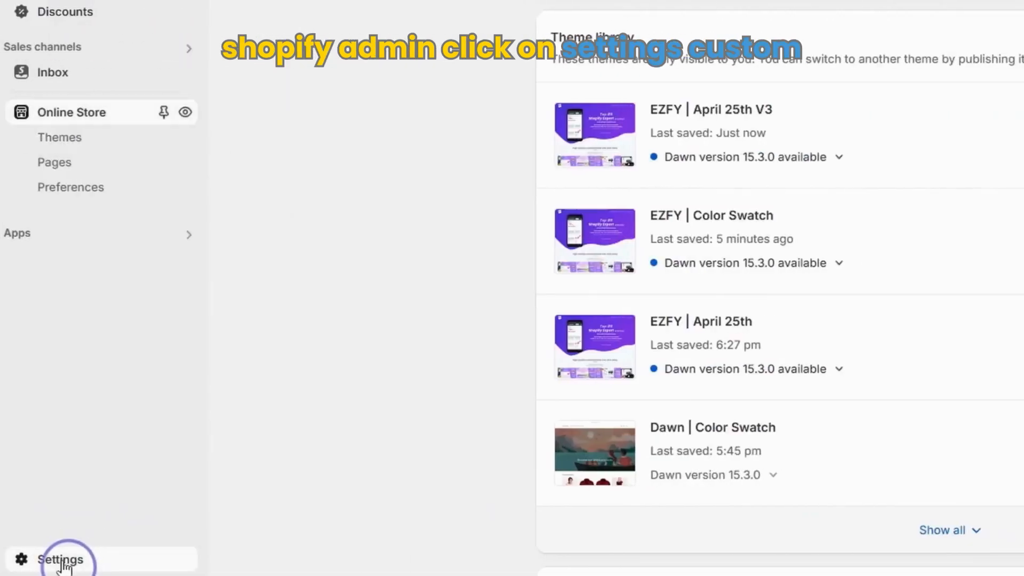
left_click(59, 560)
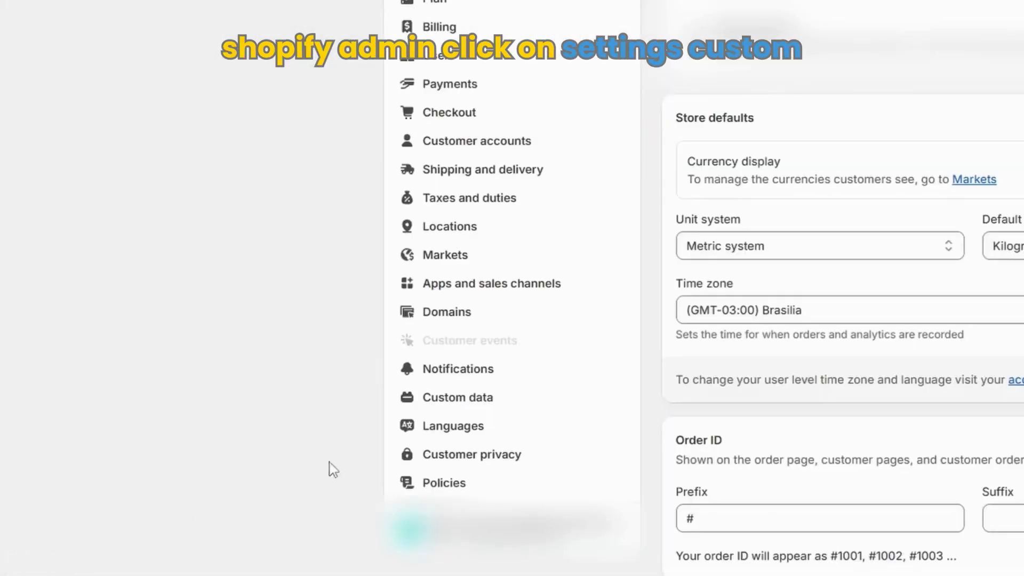
left_click(457, 397)
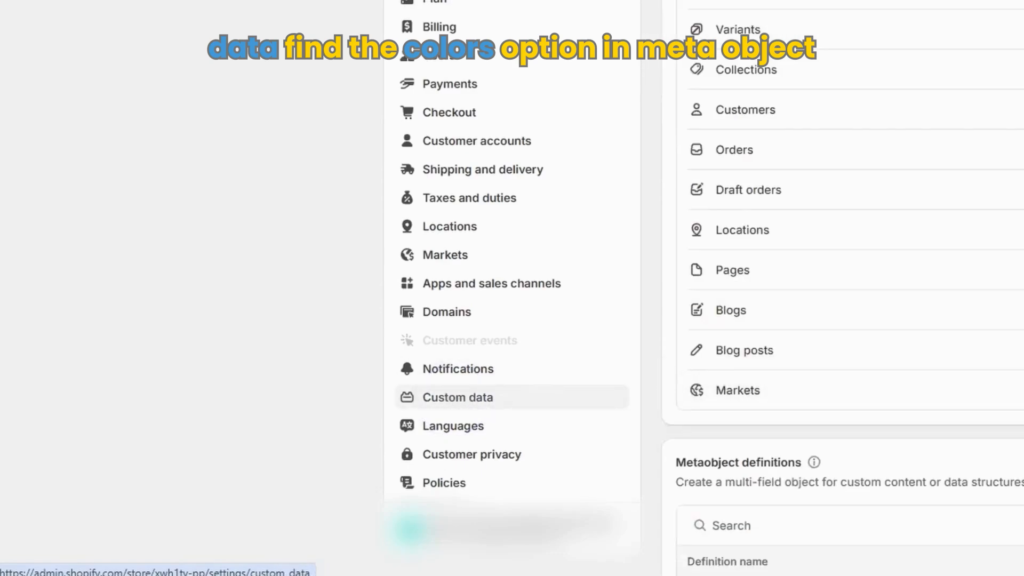
scroll("down", 3)
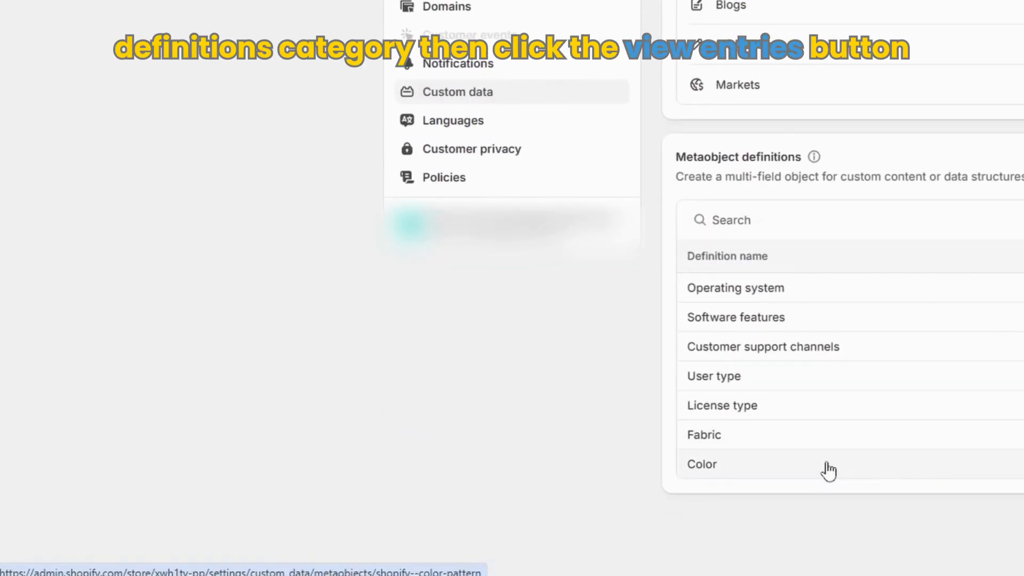
left_click(701, 464)
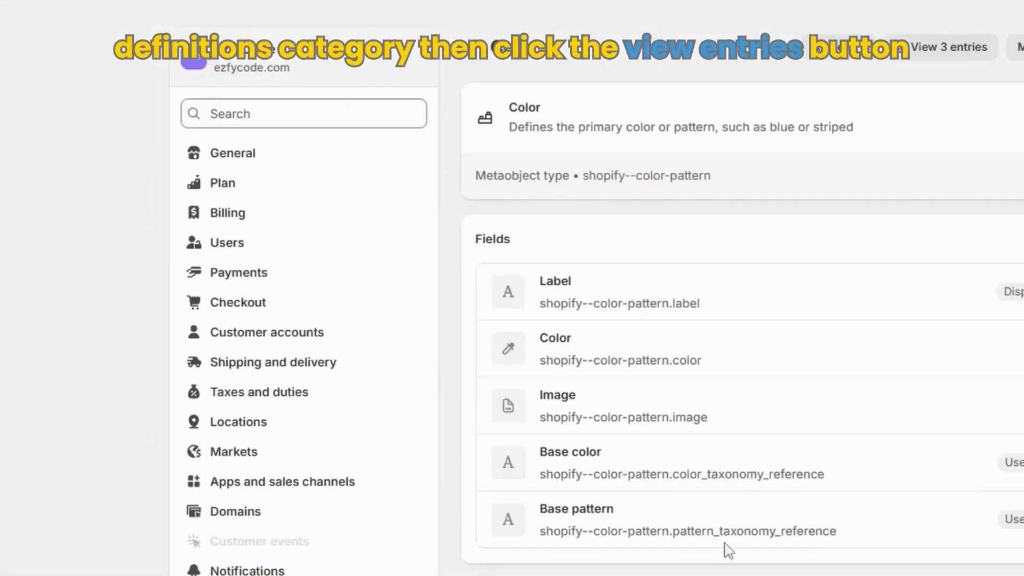
List the Color entries (Green, Blue, Red) and open Green for editing
left_click(948, 47)
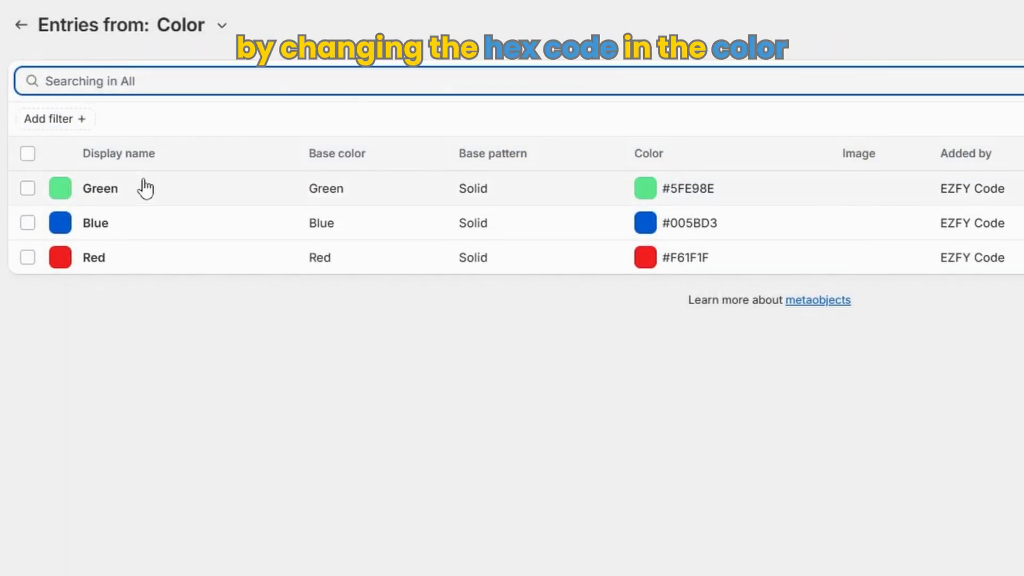
left_click(100, 188)
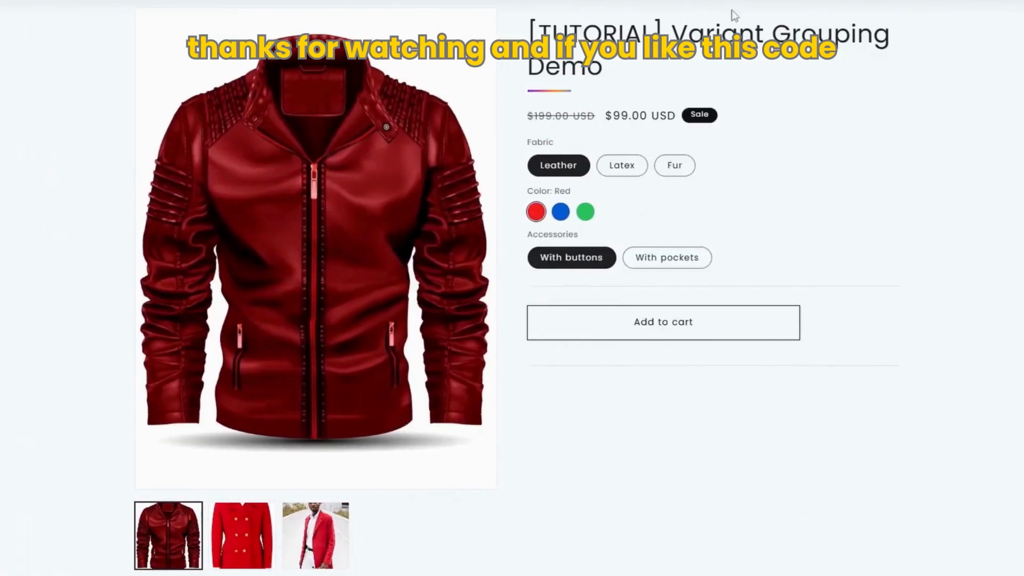
View the Shopify Community likes leaderboard and an author's activity statistics page
left_click(674, 164)
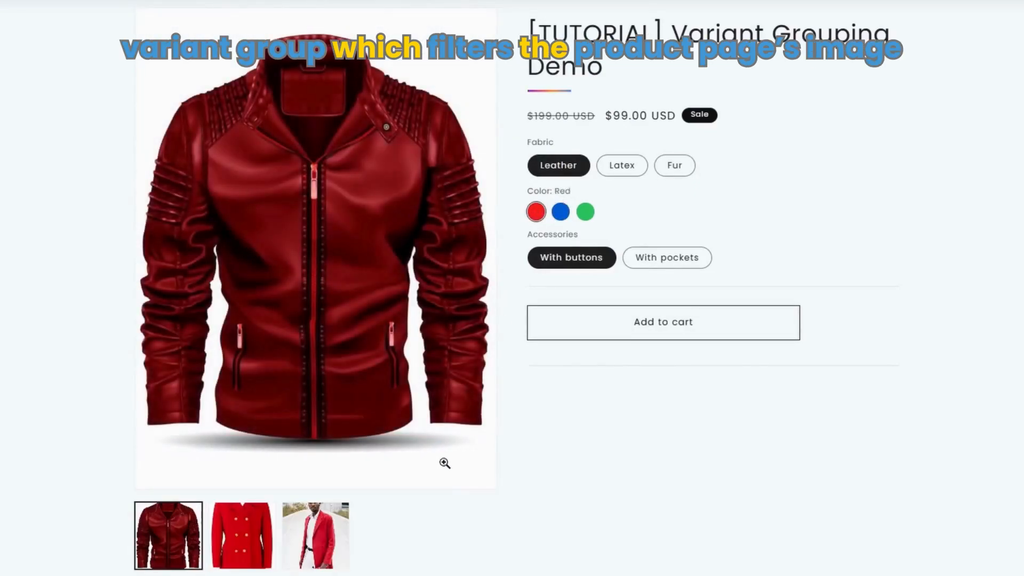
mouse_move(397, 554)
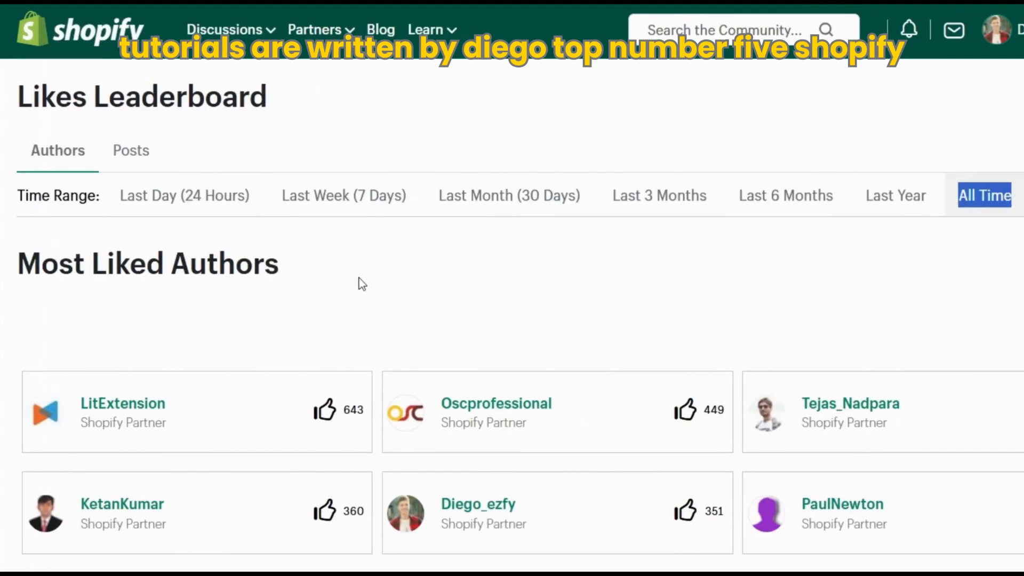
double_click(147, 264)
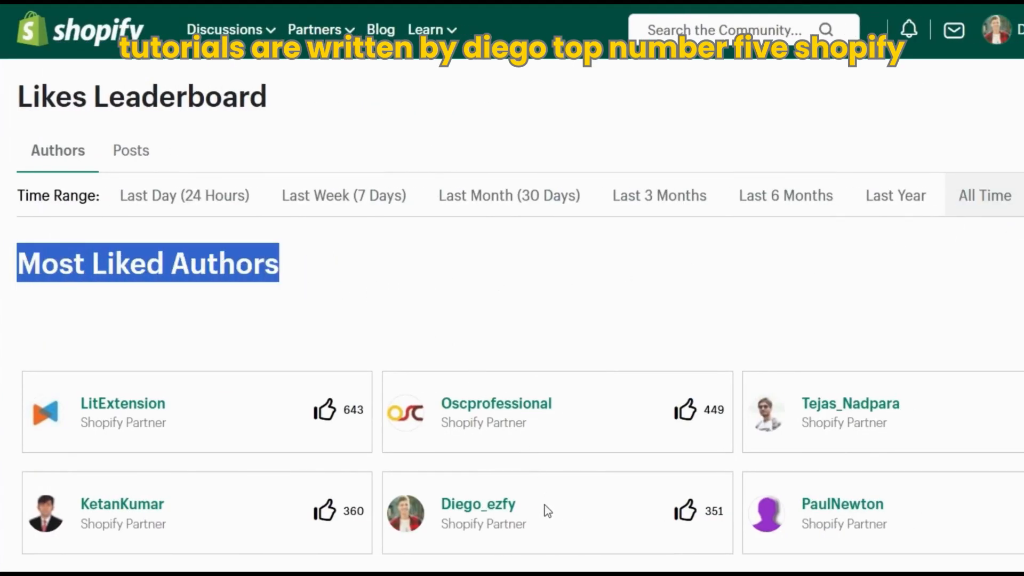
left_click(478, 504)
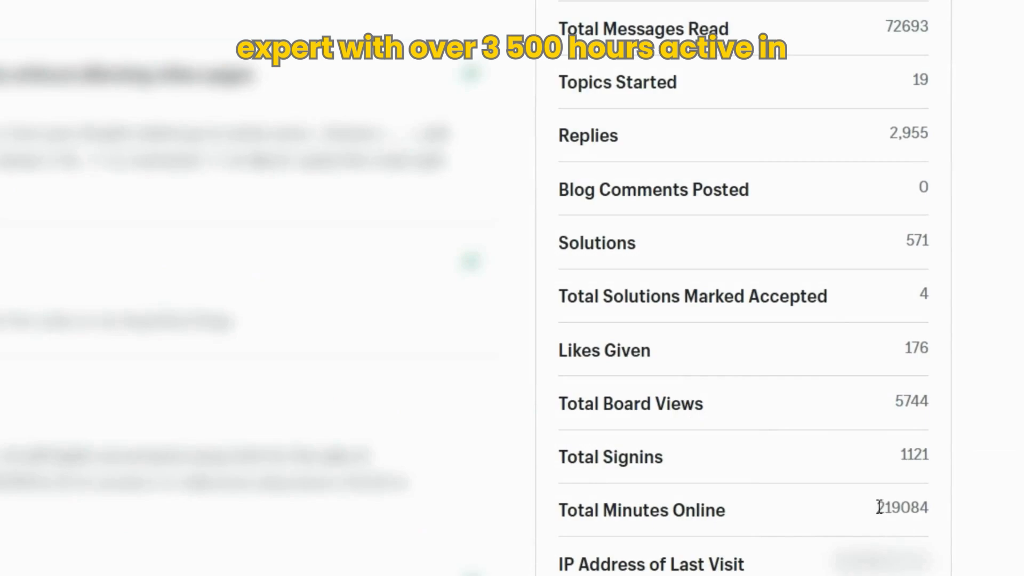
double_click(899, 507)
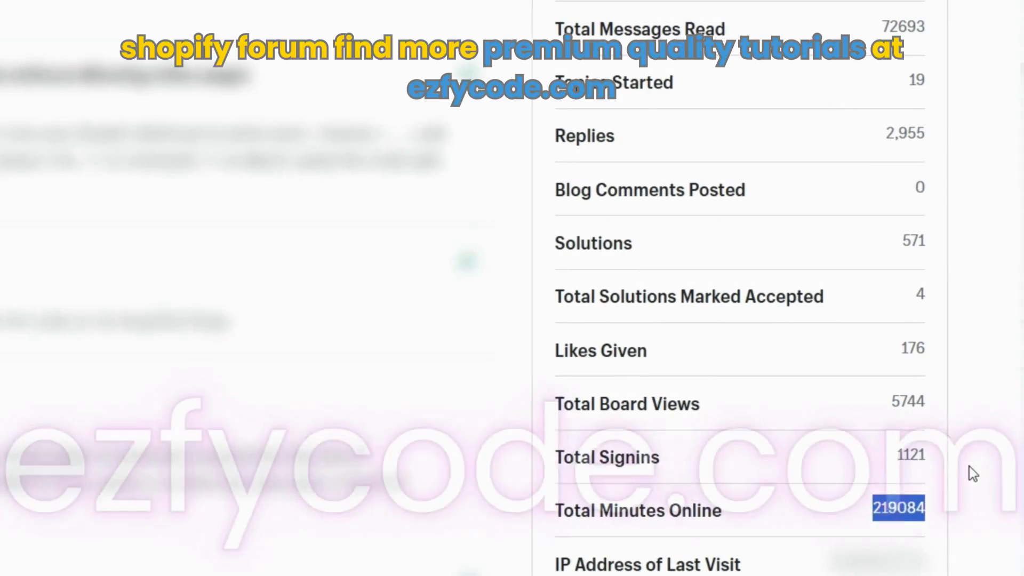